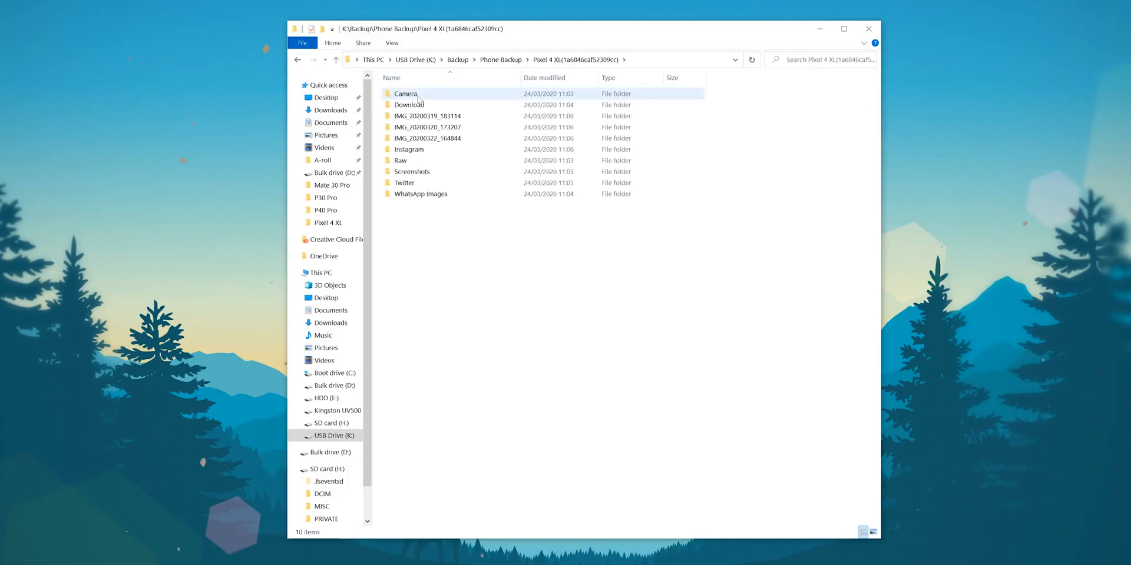
Select the Camera folder inside the Pixel 4 XL backup on the USB drive.
left_click(405, 94)
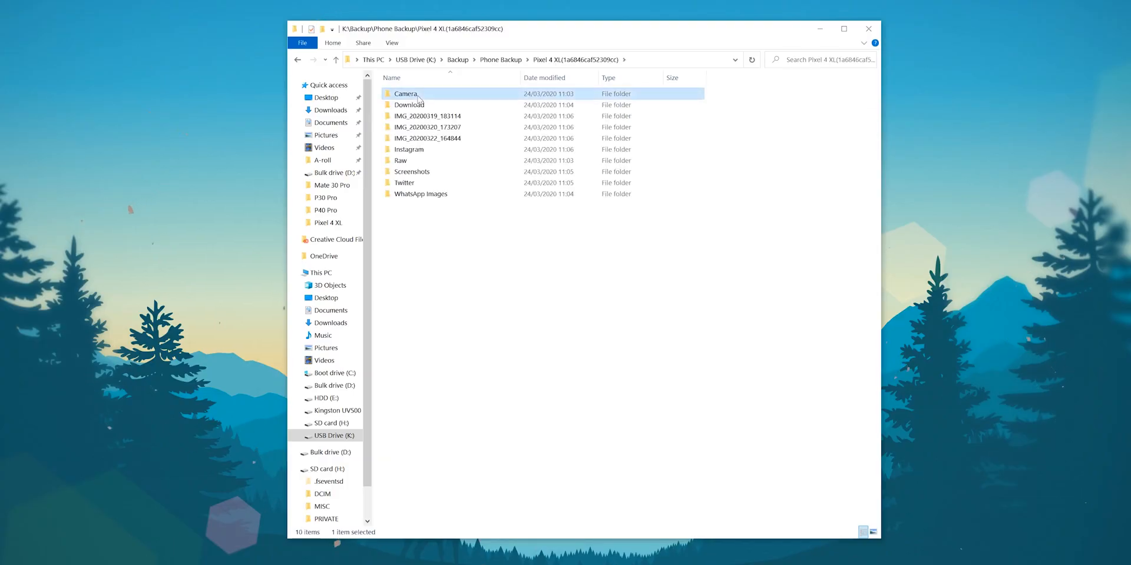